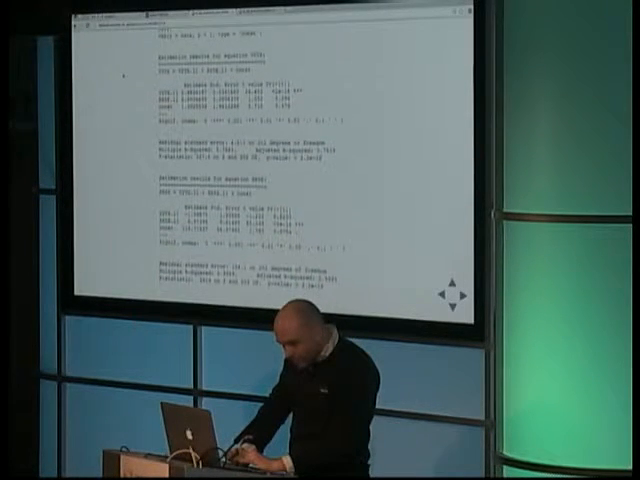
{"action": "scroll", "scroll_direction": "down", "scroll_amount": 3}
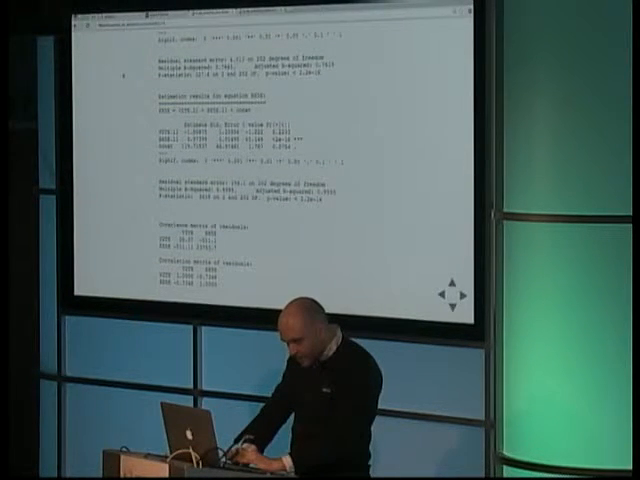
{"action": "scroll", "scroll_direction": "down", "scroll_amount": 3}
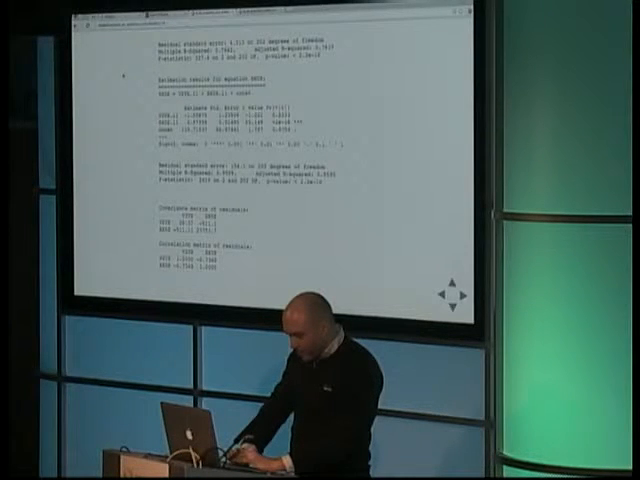
{"action": "scroll", "scroll_direction": "down", "scroll_amount": 3}
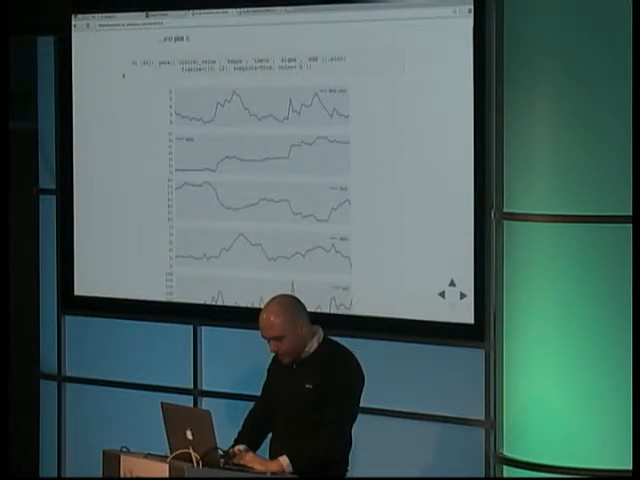
{"action": "scroll", "scroll_direction": "down", "scroll_amount": 3}
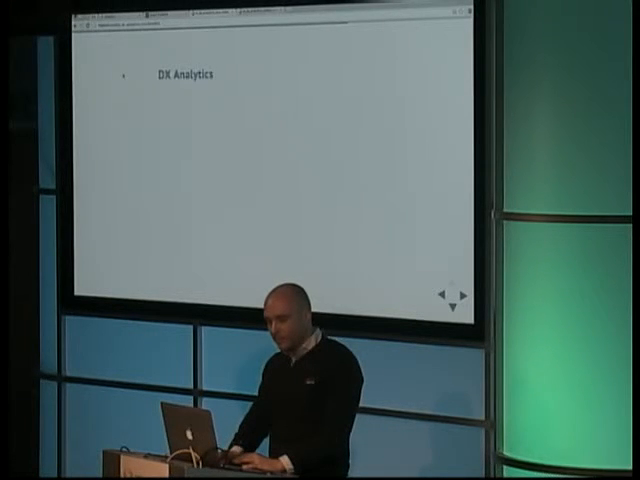
{"action": "key", "text": "right"}
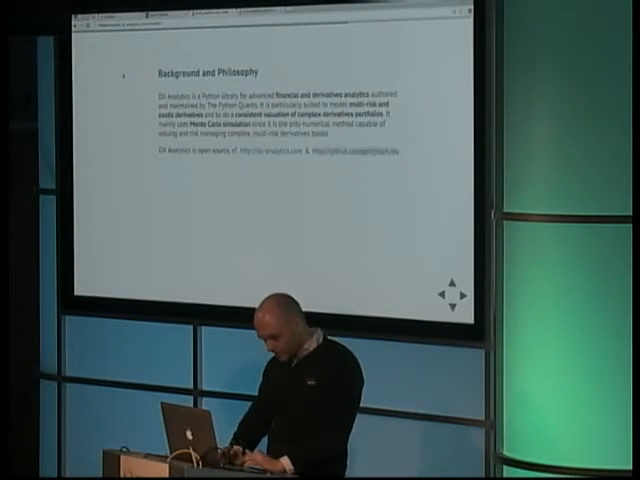